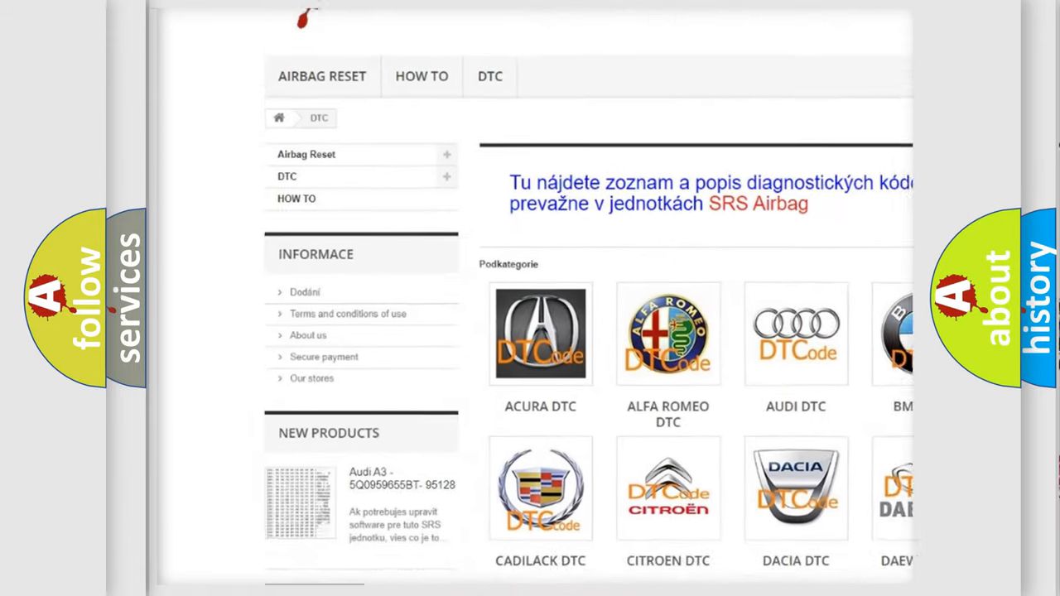
scroll("down", 3)
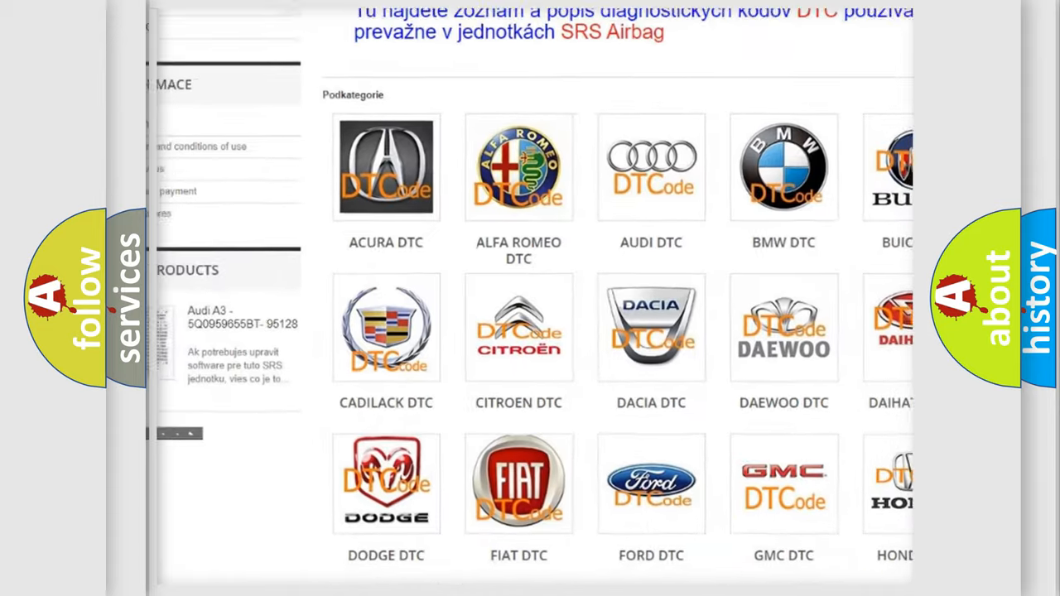
scroll("up", 3)
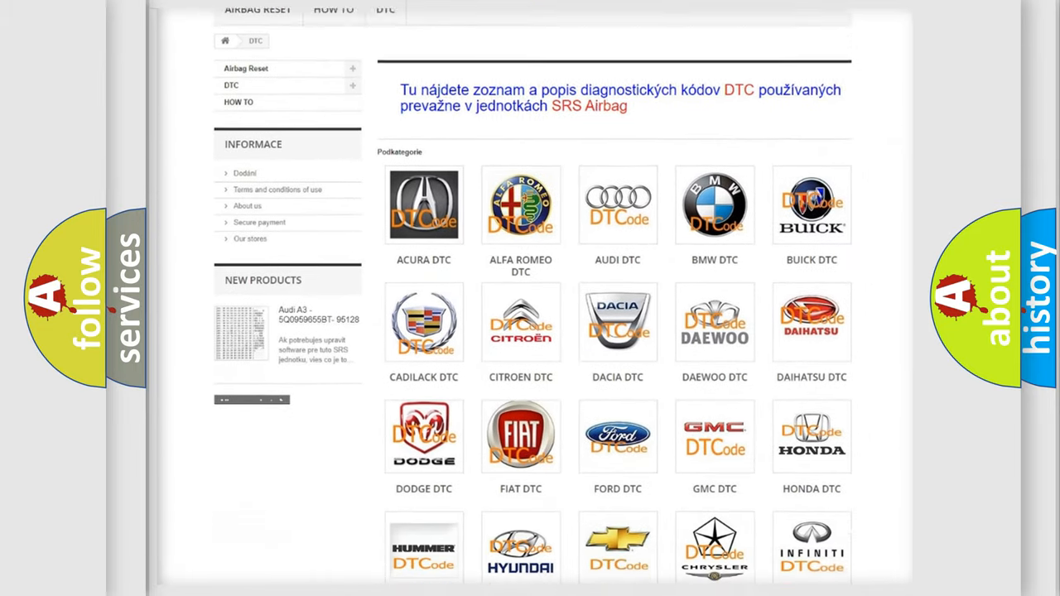
scroll("down", 3)
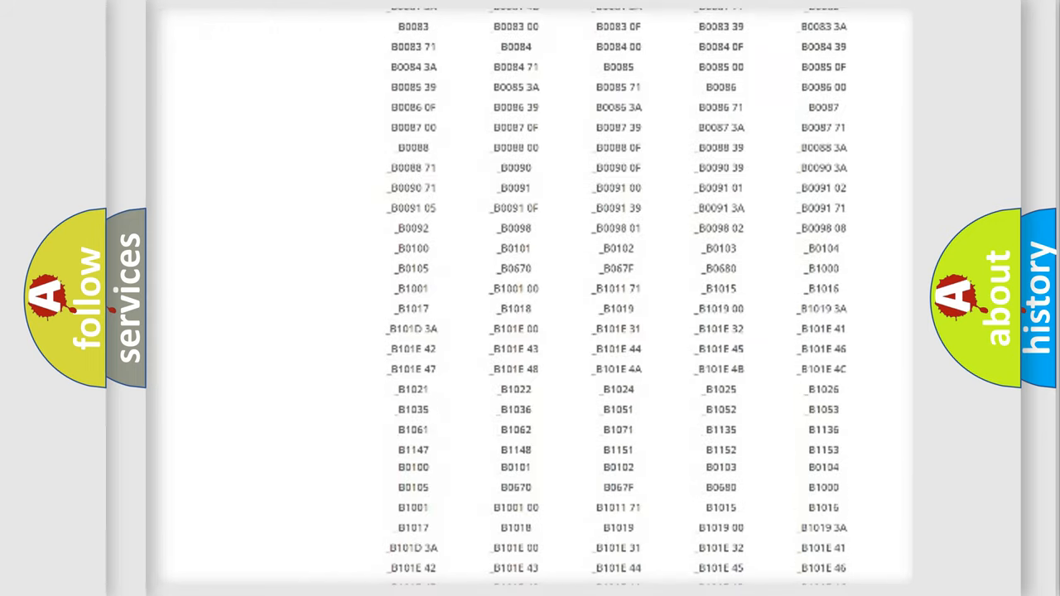
scroll("up", 3)
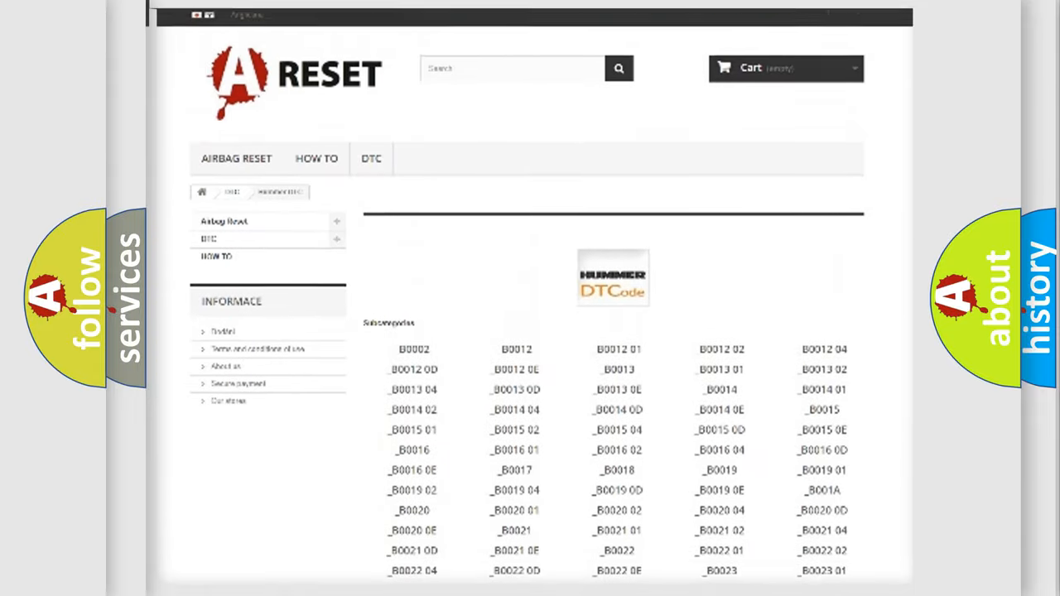